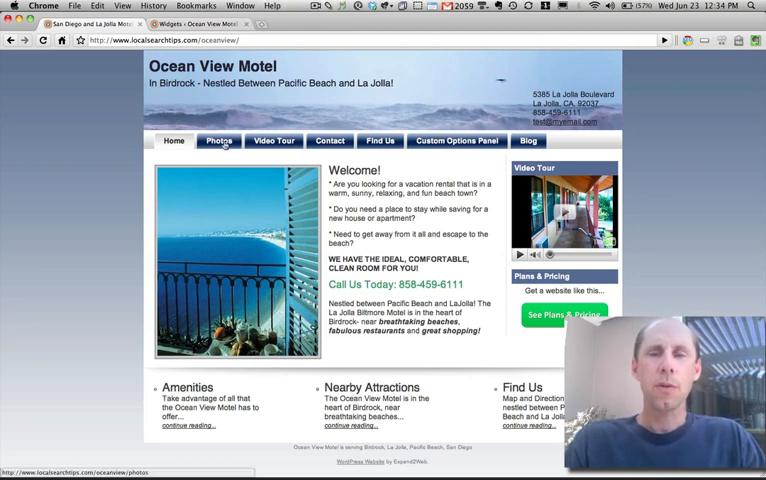
# Browse the motel's Photos and Video Tour pages, then return Home
pyautogui.click(217, 140)
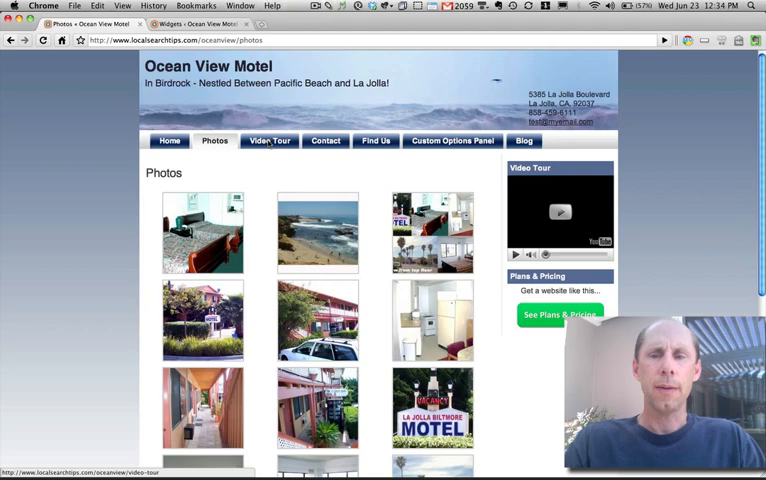
pyautogui.click(269, 140)
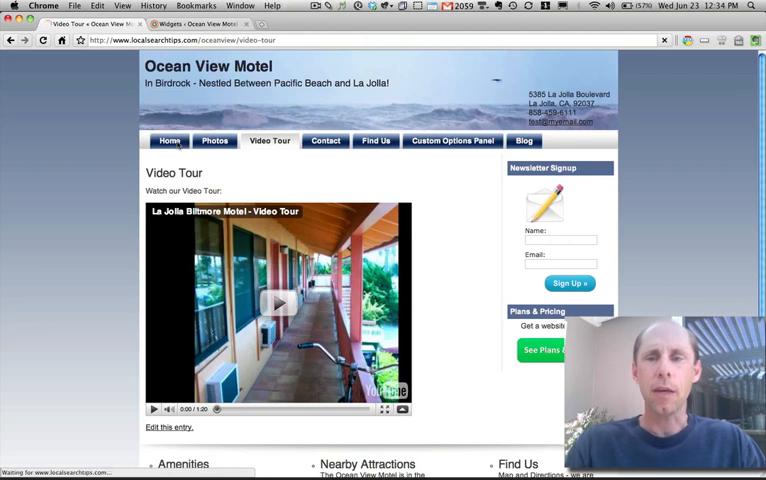
pyautogui.click(169, 140)
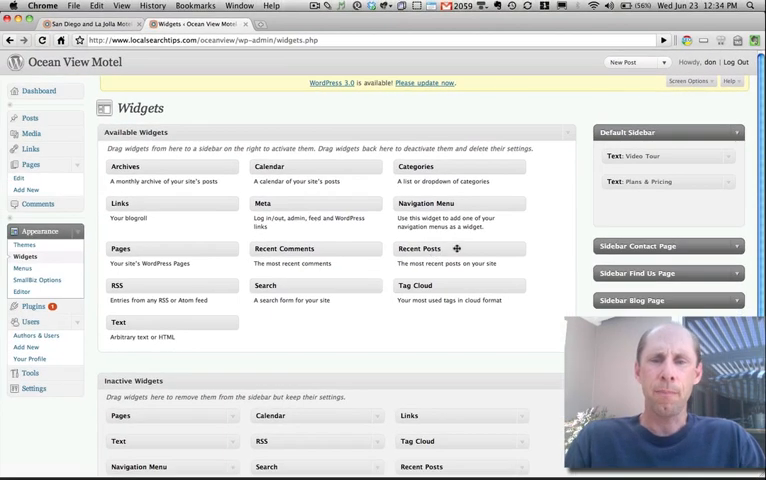
pyautogui.moveTo(343, 273)
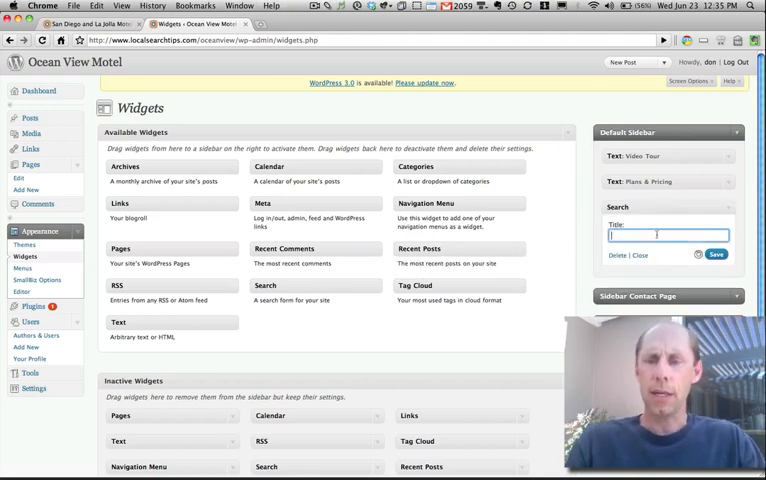
# Title the new sidebar widget 'Search' and finish editing it
pyautogui.write('Search')
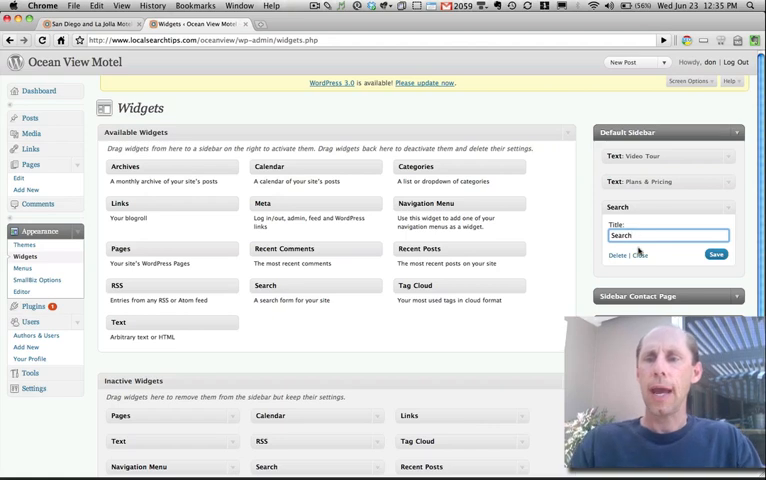
pyautogui.click(716, 254)
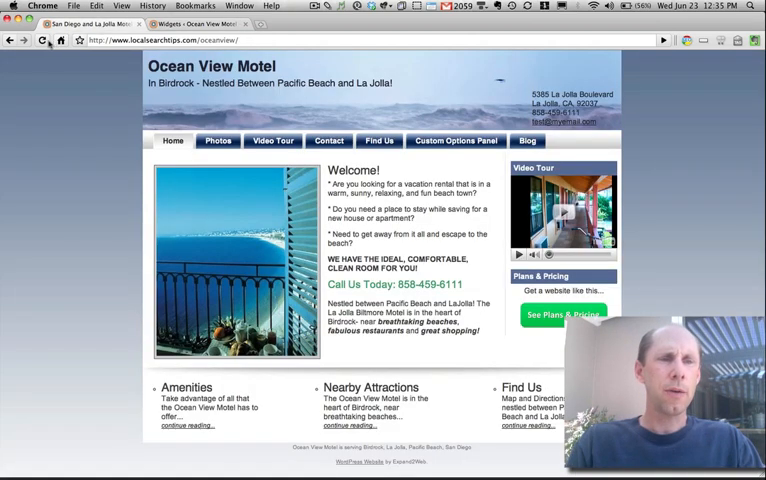
# Reload the motel home page and collapse the Default Sidebar widget list
pyautogui.click(47, 40)
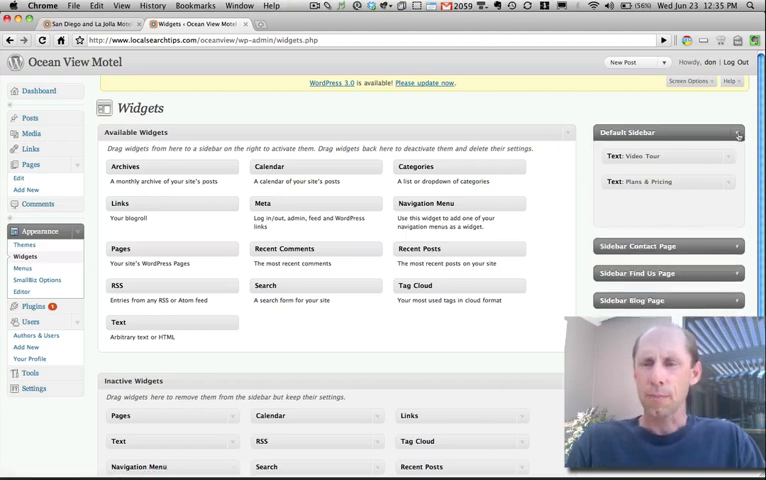
pyautogui.click(738, 132)
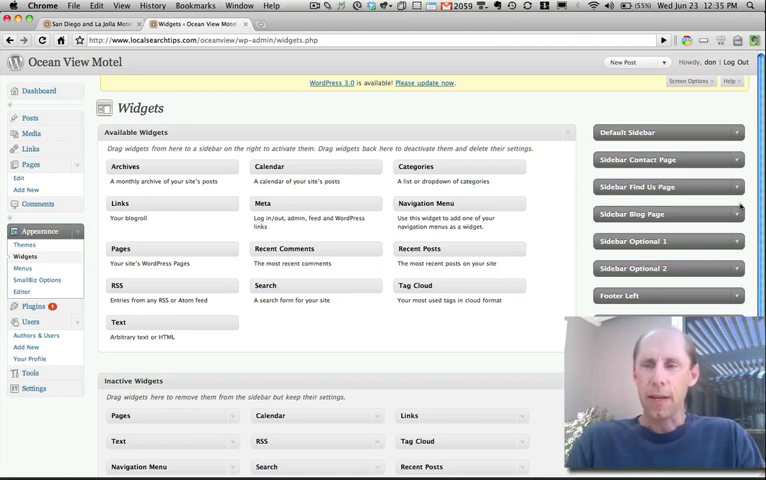
pyautogui.click(667, 213)
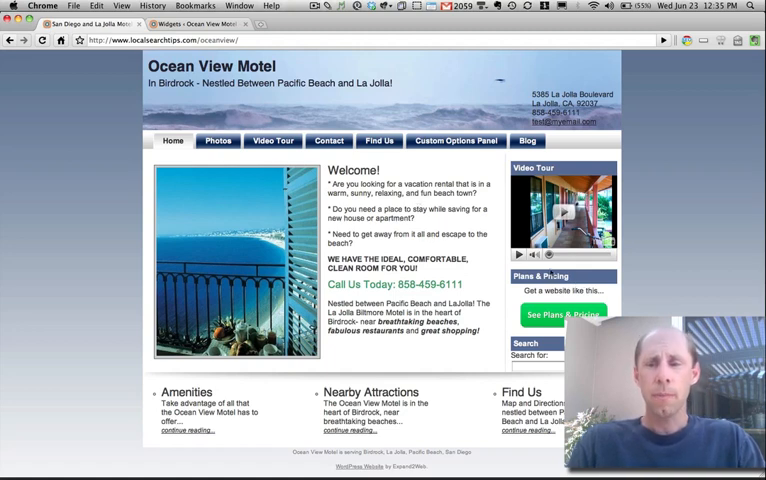
pyautogui.moveTo(272, 140)
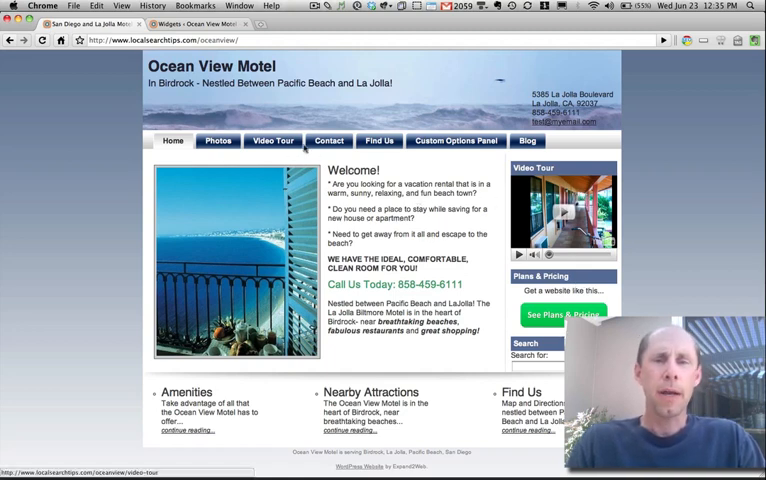
# View the Find Us page and its We're Here To Help! and Connect with Us widgets
pyautogui.click(379, 141)
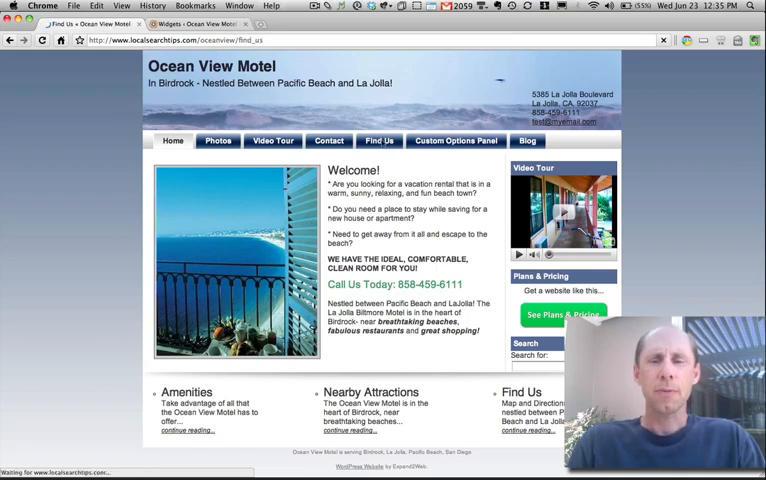
pyautogui.click(379, 140)
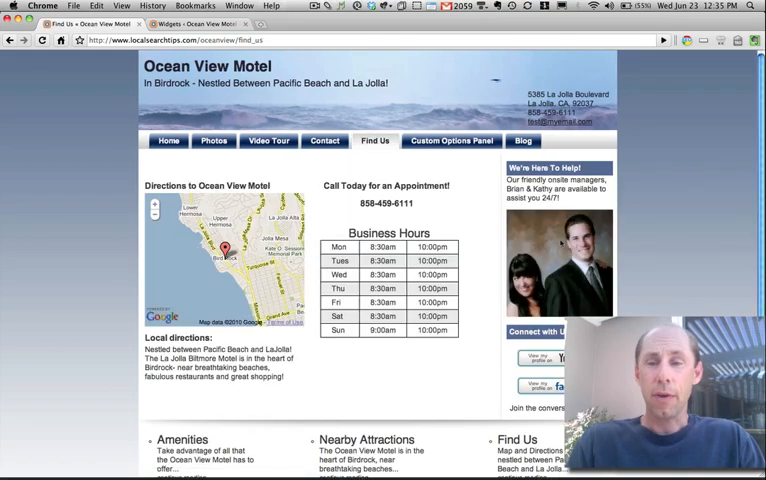
pyautogui.scroll(-3)
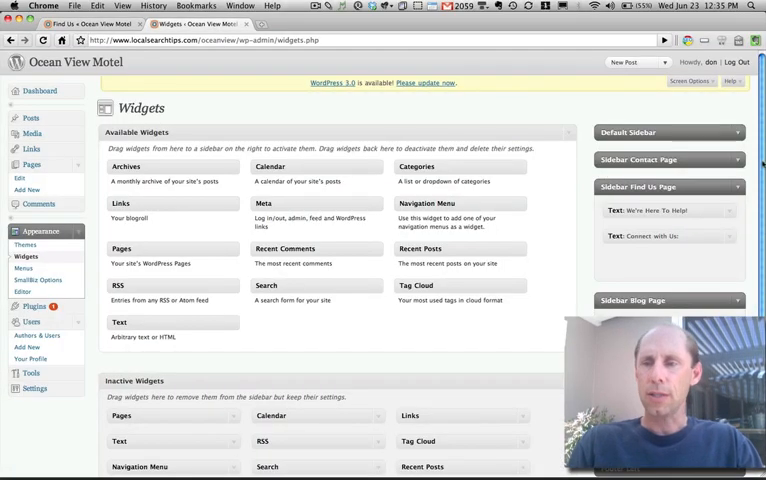
pyautogui.scroll(-3)
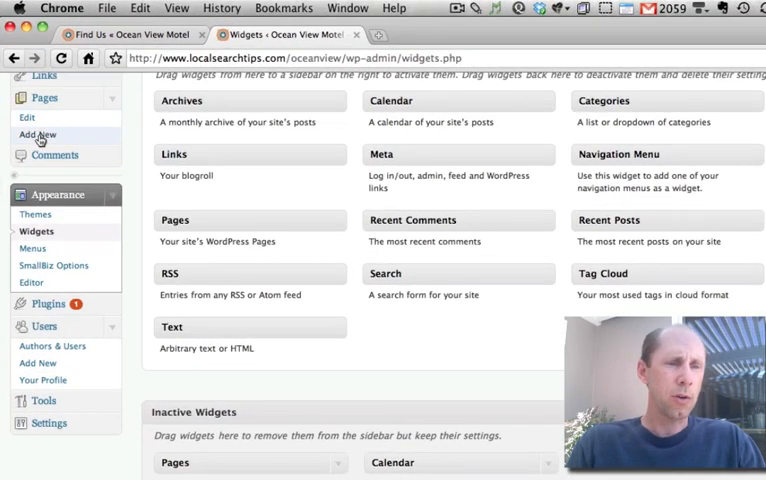
# Publish 'My New Page' with the Sidebar-1 template
pyautogui.click(37, 134)
pyautogui.write('My')
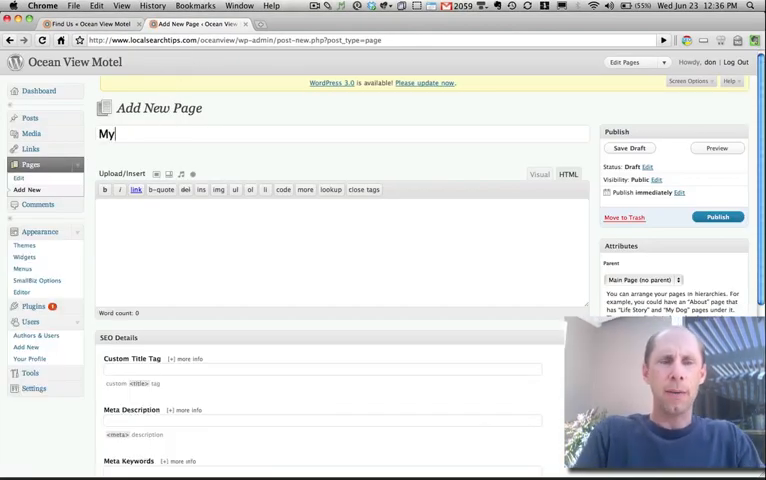
pyautogui.write('New Page')
pyautogui.click(343, 251)
pyautogui.write('Hello')
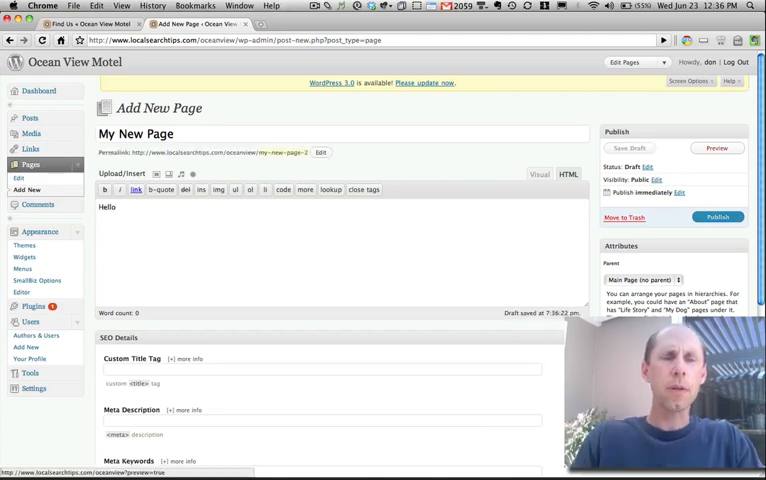
pyautogui.scroll(-3)
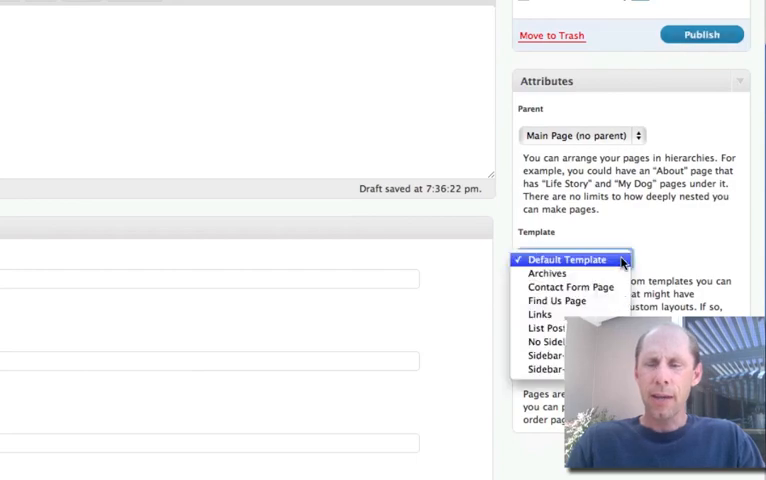
pyautogui.moveTo(548, 355)
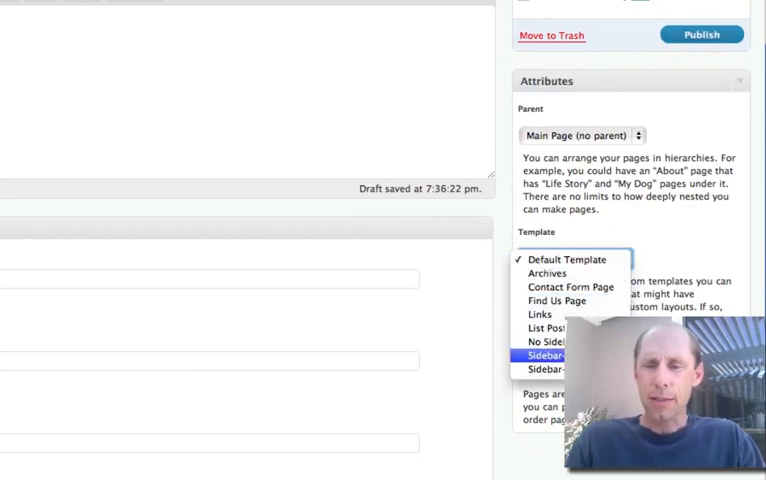
pyautogui.click(548, 354)
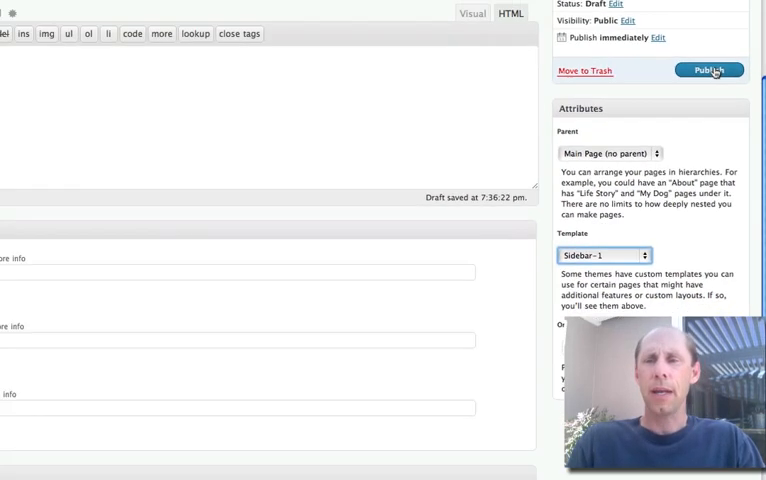
pyautogui.click(708, 70)
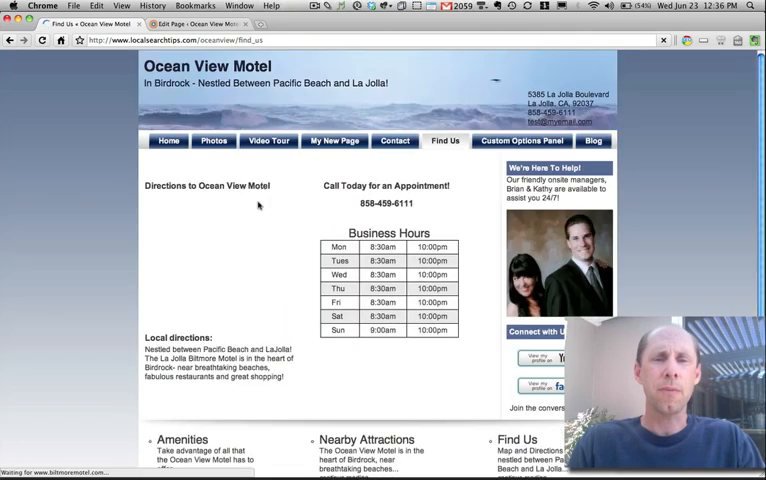
# View My New Page on the site, then go to Appearance > Widgets
pyautogui.click(334, 140)
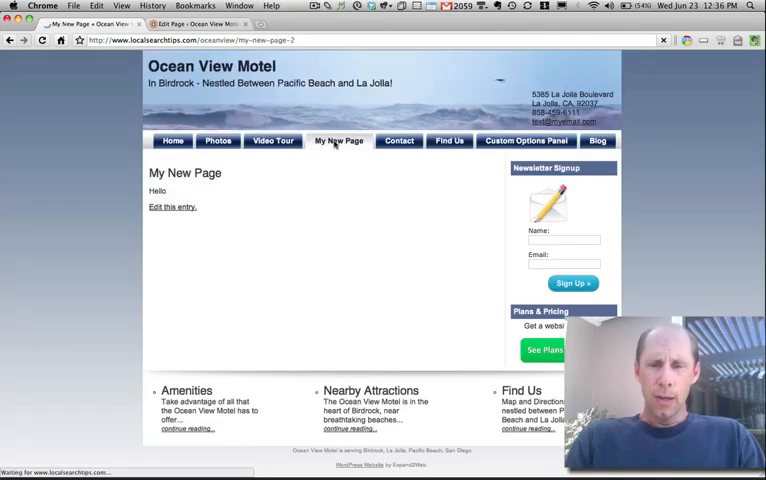
pyautogui.moveTo(588, 220)
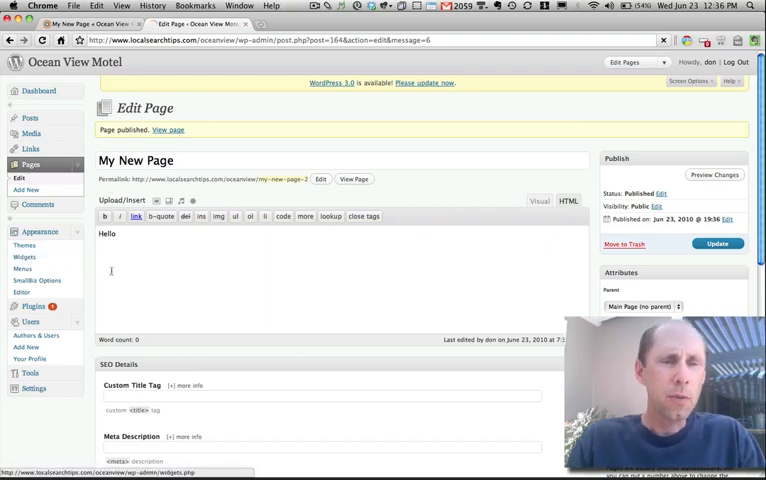
pyautogui.click(25, 232)
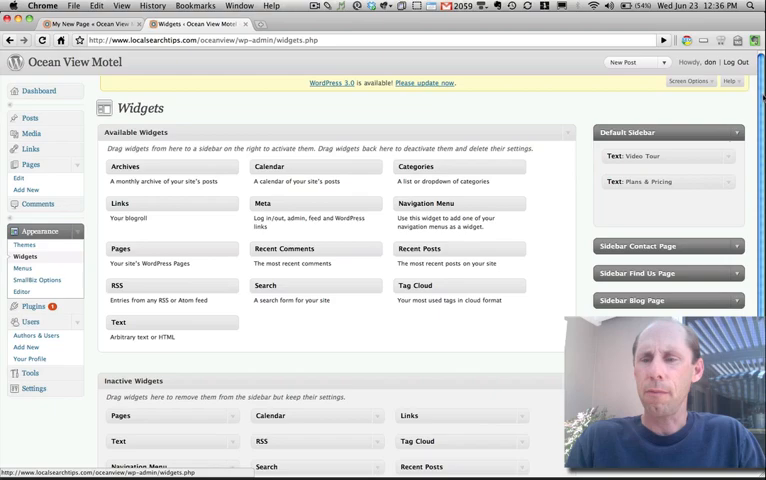
# Title the new Text widget 'Video Tour' for the YouTube embed code
pyautogui.scroll(-3)
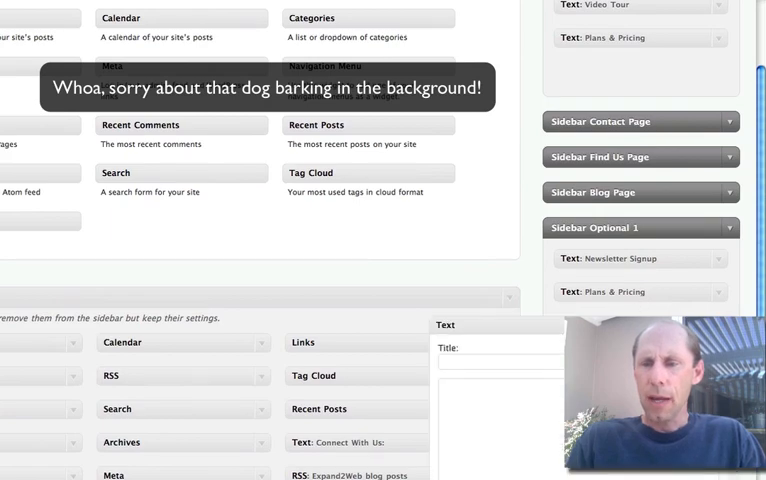
pyautogui.write('V')
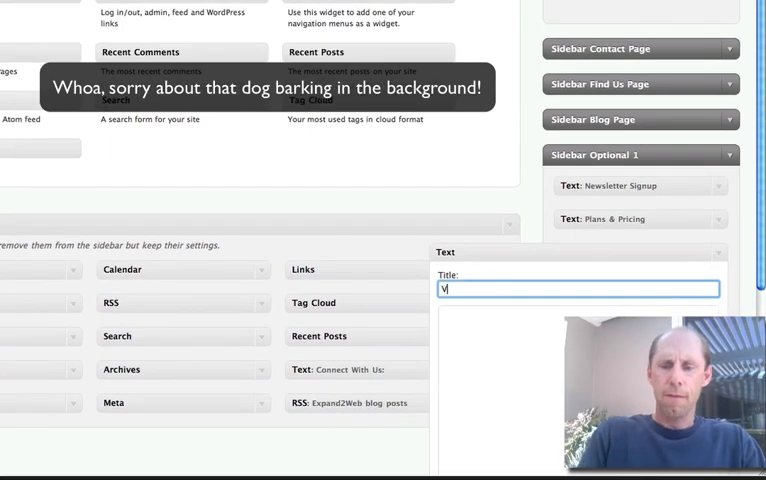
pyautogui.write('Video Tour')
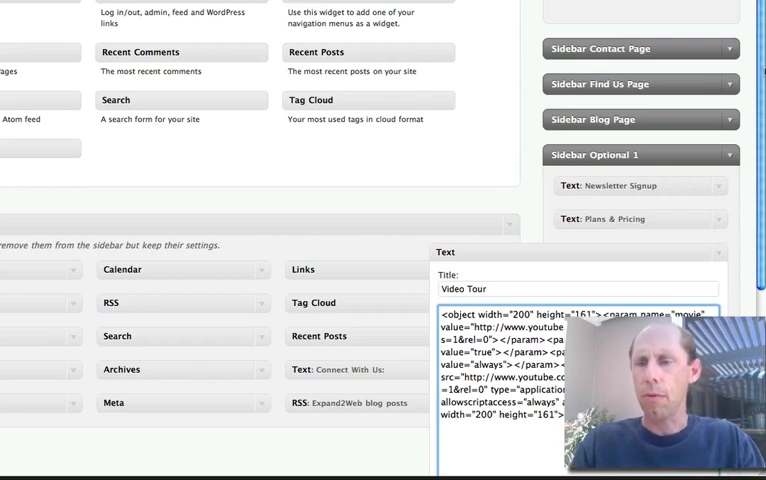
pyautogui.scroll(-3)
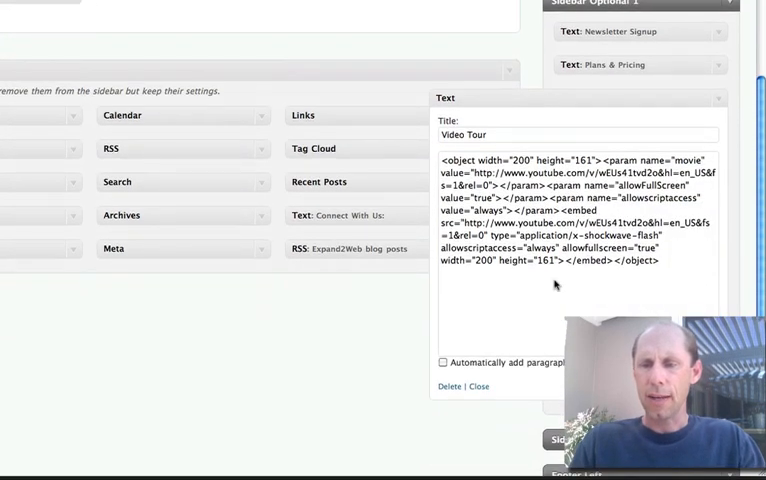
pyautogui.scroll(3)
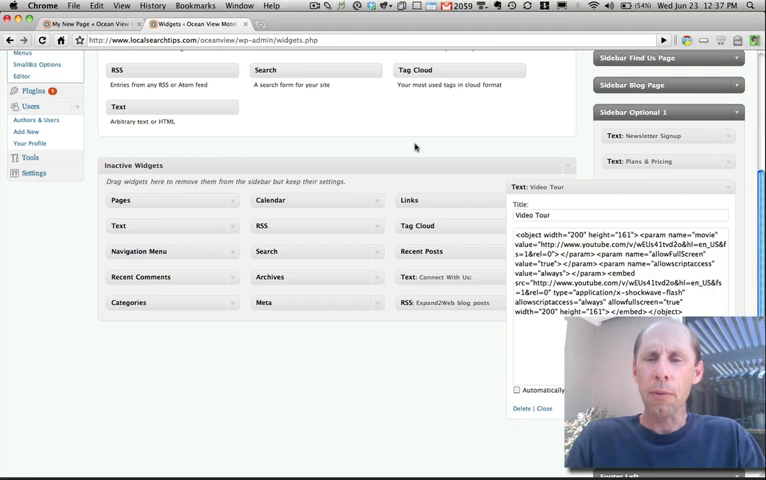
pyautogui.moveTo(592, 177)
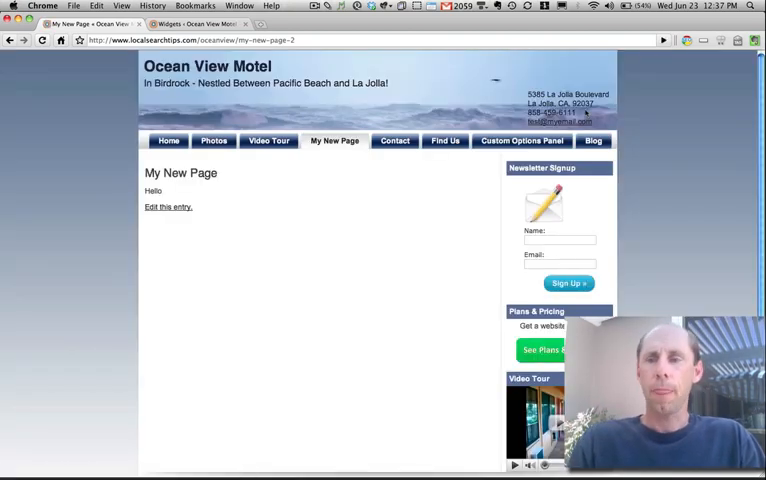
# Scroll down My New Page toward the footer video
pyautogui.scroll(-3)
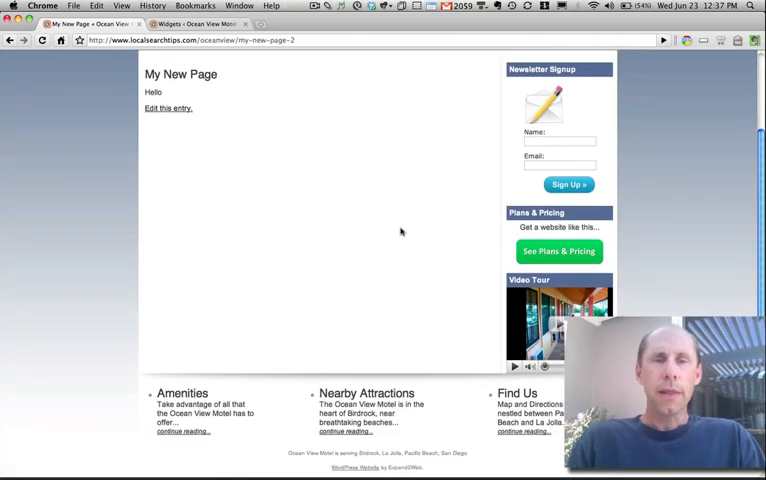
pyautogui.moveTo(217, 227)
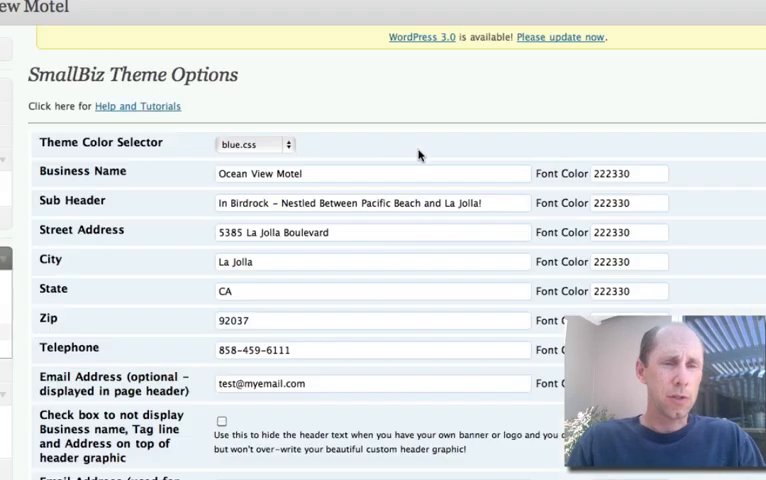
# Scroll through the SmallBiz Options page, then return to Widgets
pyautogui.scroll(-3)
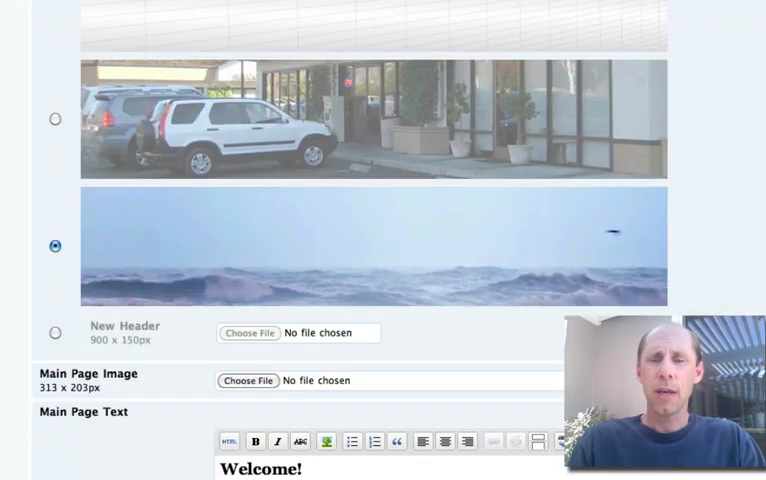
pyautogui.scroll(-3)
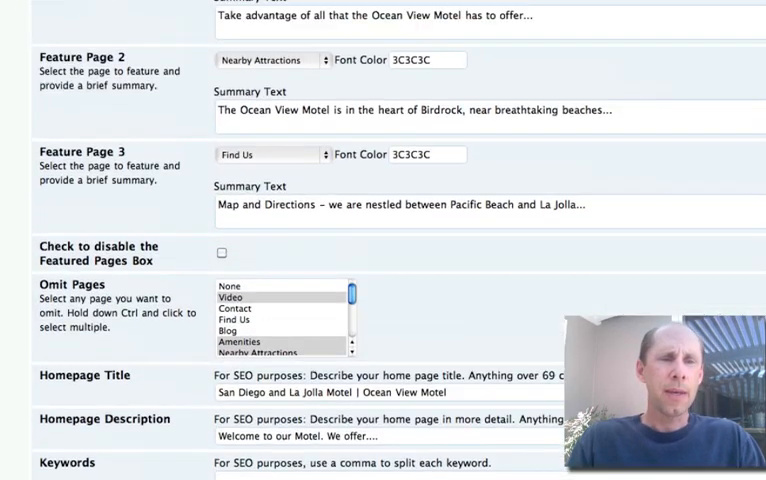
pyautogui.scroll(3)
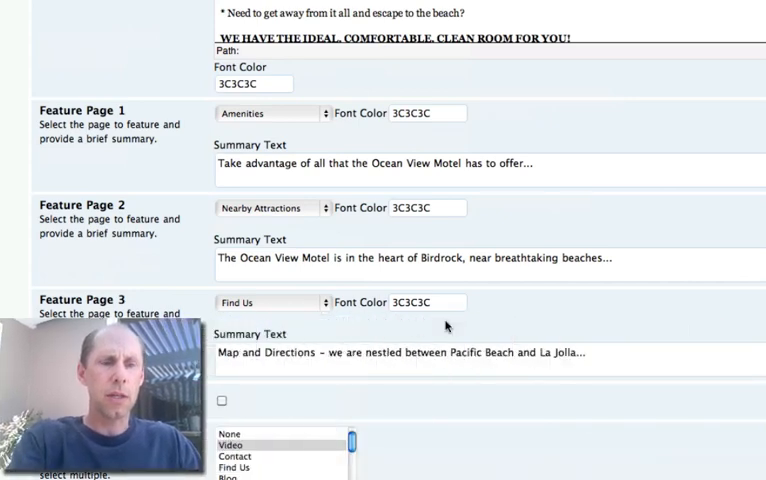
pyautogui.moveTo(35, 105)
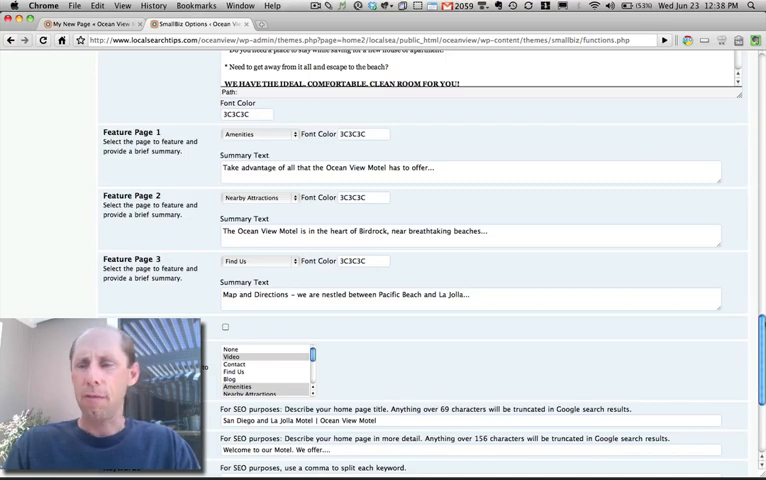
pyautogui.scroll(-3)
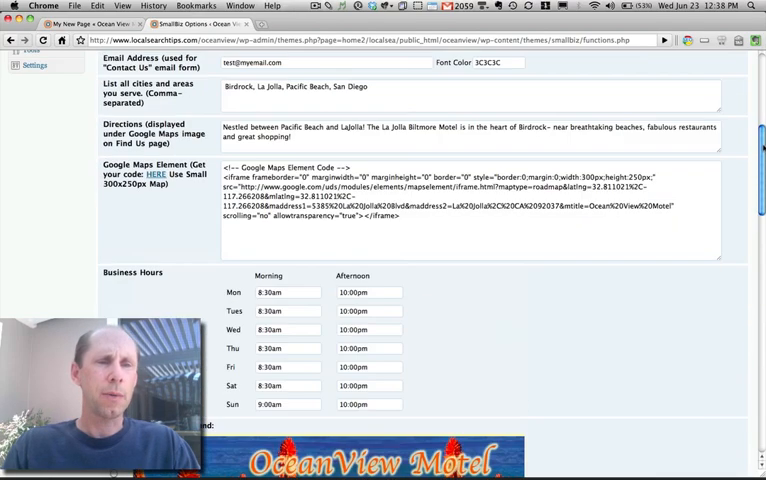
pyautogui.scroll(3)
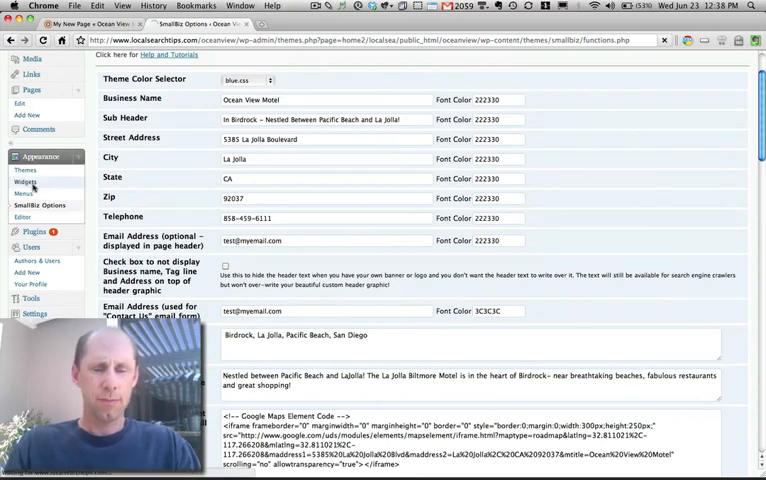
pyautogui.click(25, 181)
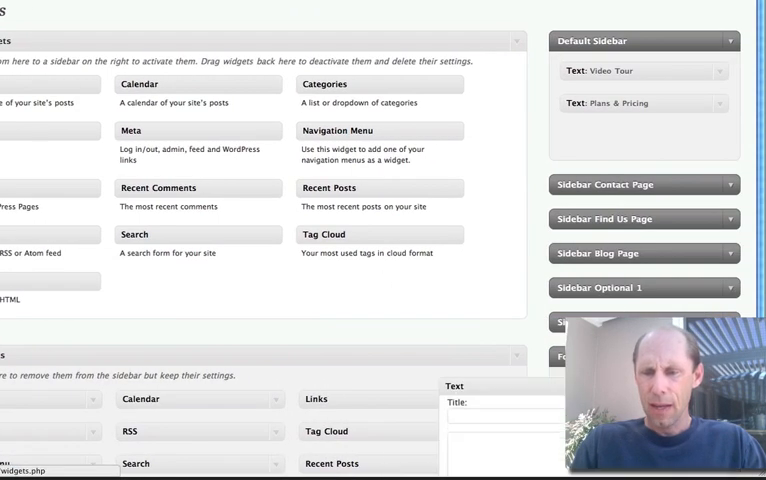
# Scroll through the sidebar areas on the Widgets page
pyautogui.scroll(-3)
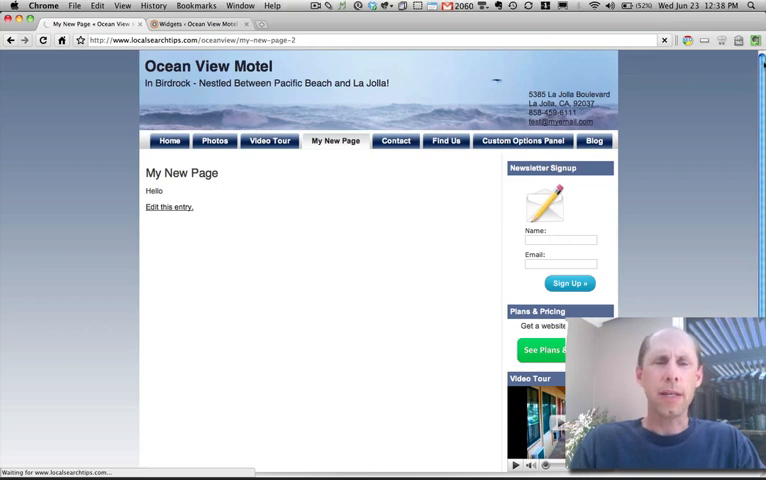
pyautogui.moveTo(728, 114)
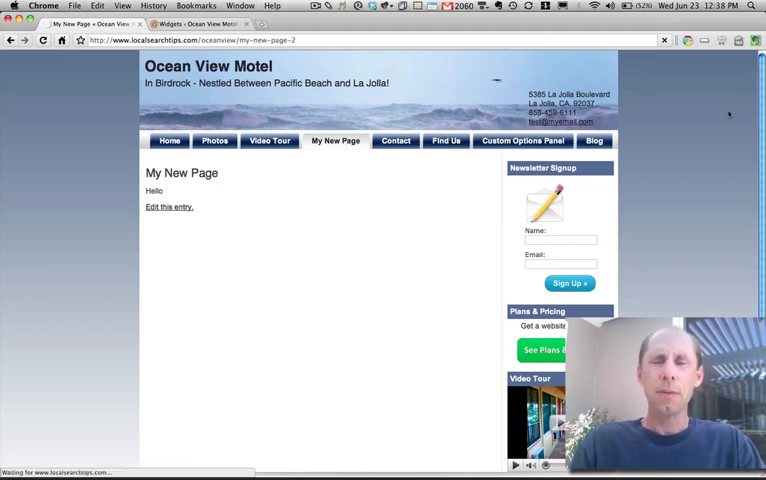
pyautogui.moveTo(46, 62)
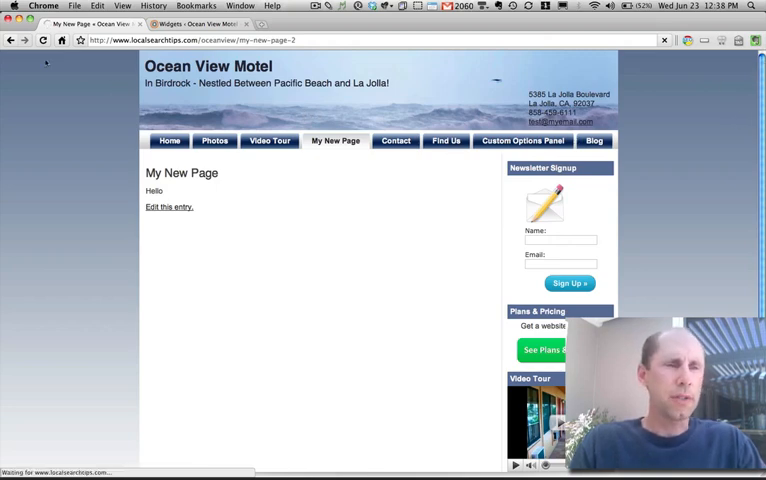
pyautogui.moveTo(40, 40)
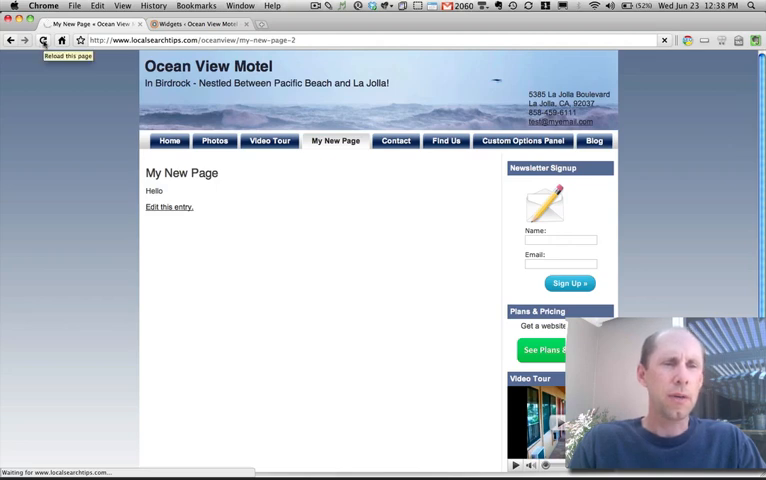
pyautogui.moveTo(729, 89)
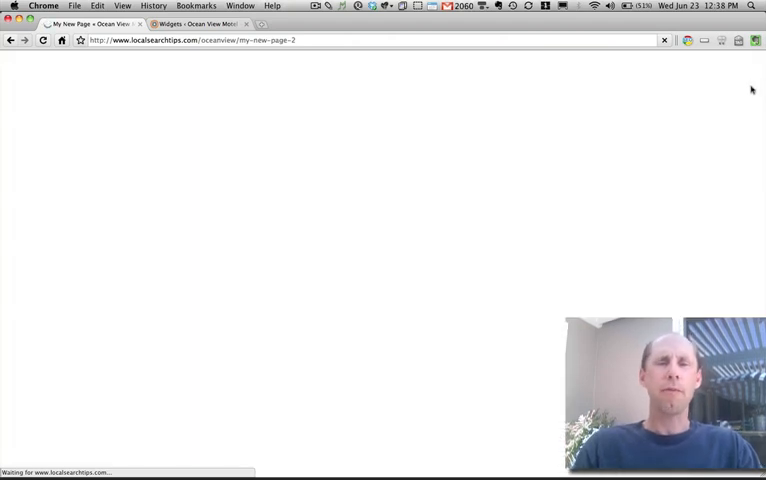
pyautogui.moveTo(618, 114)
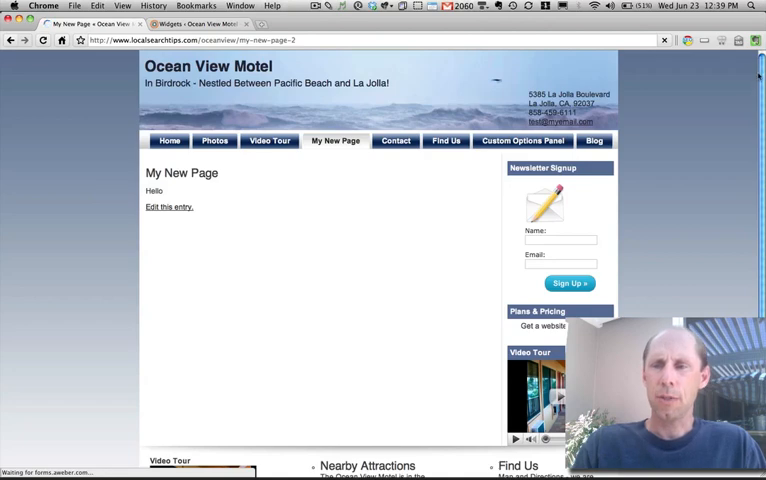
# Scroll My New Page to check the footer Video Tour video, then scroll the Widgets screen back up
pyautogui.scroll(-3)
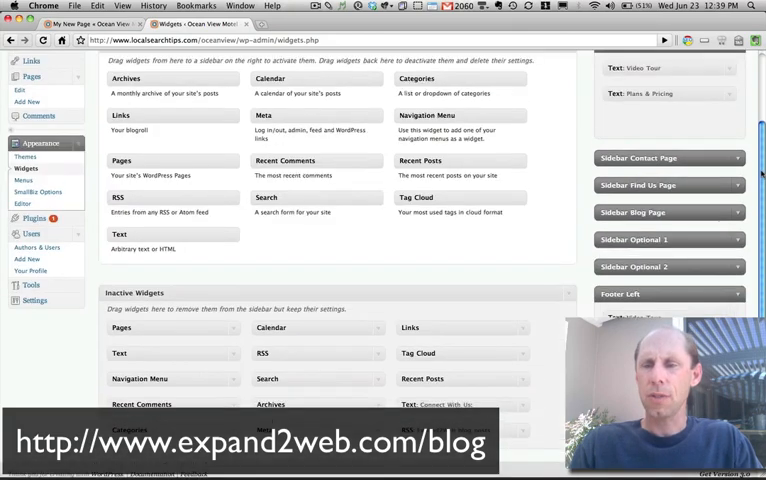
pyautogui.scroll(3)
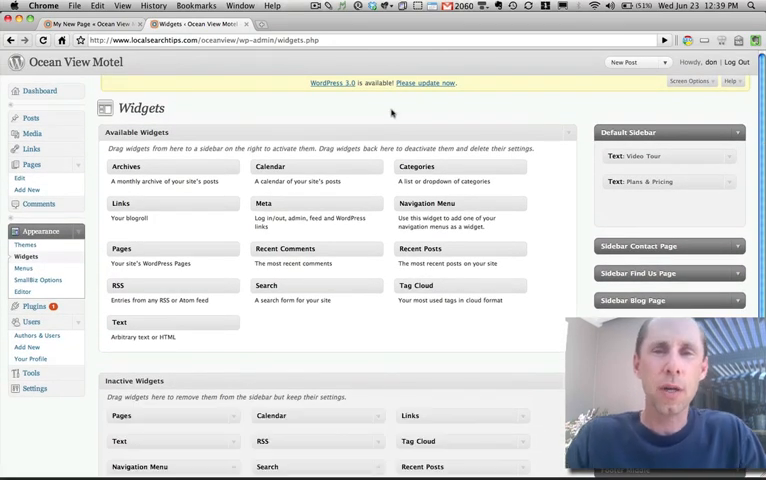